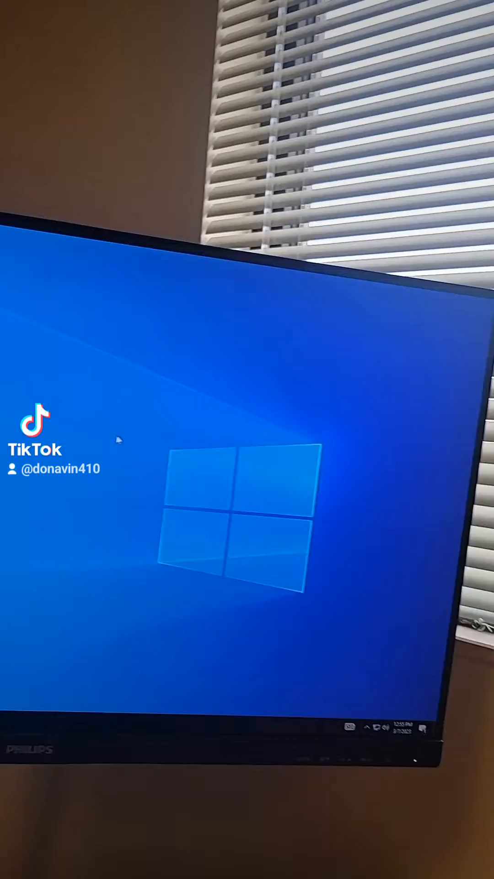
- Open Windows Personalization settings from Microsoft Edge's Bing search result about desktop icons
{"action": "right_click", "coordinate": [252, 465]}
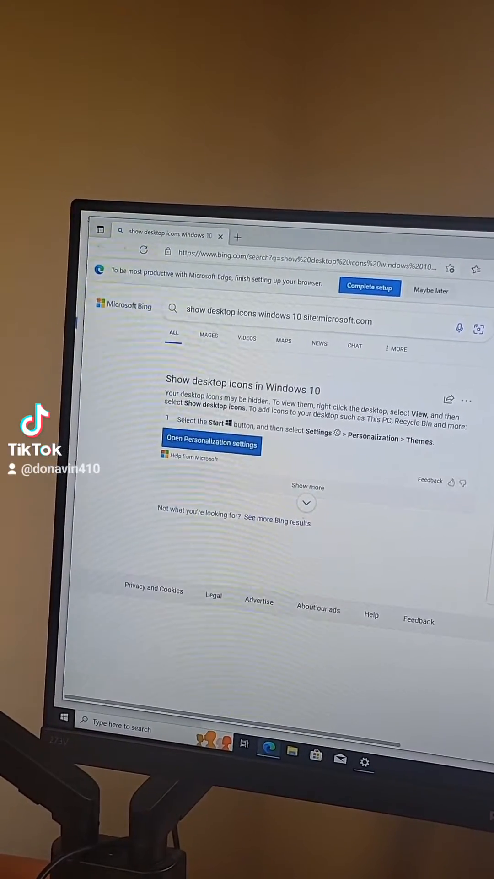
{"action": "left_click", "coordinate": [212, 443]}
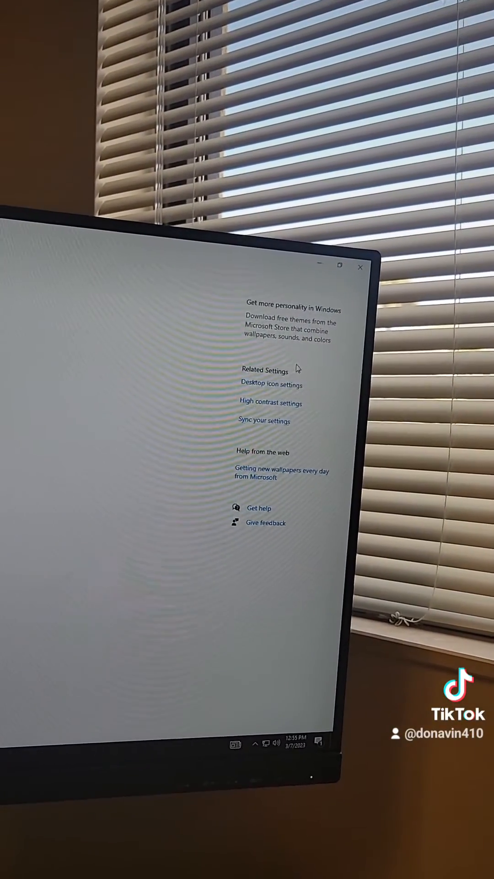
- Enable the Computer and Recycle Bin icons in Desktop Icon Settings and confirm with OK
{"action": "left_click", "coordinate": [271, 385]}
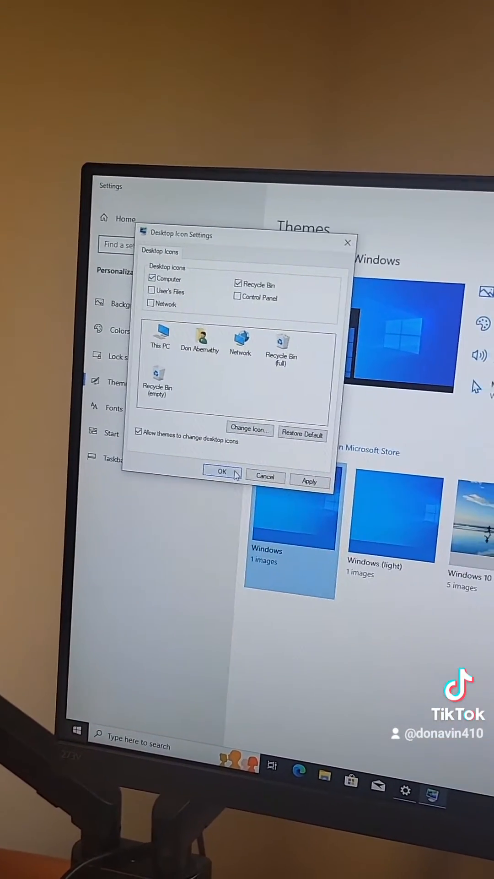
{"action": "left_click", "coordinate": [220, 472]}
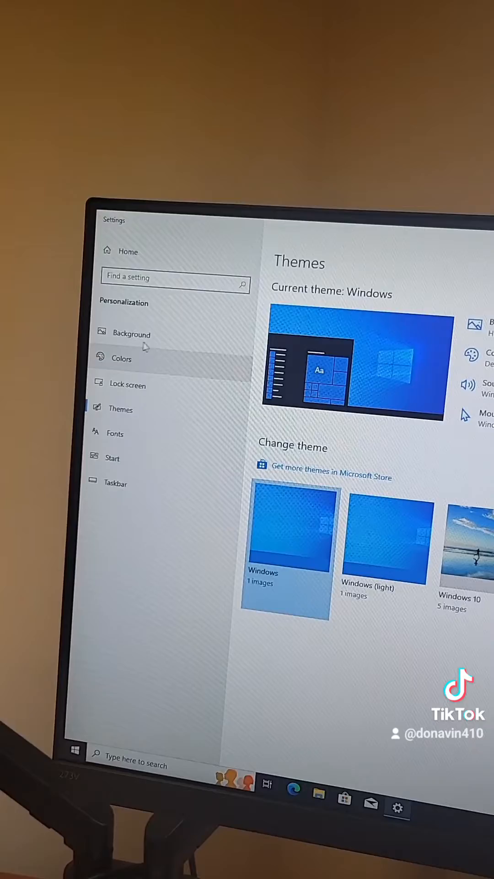